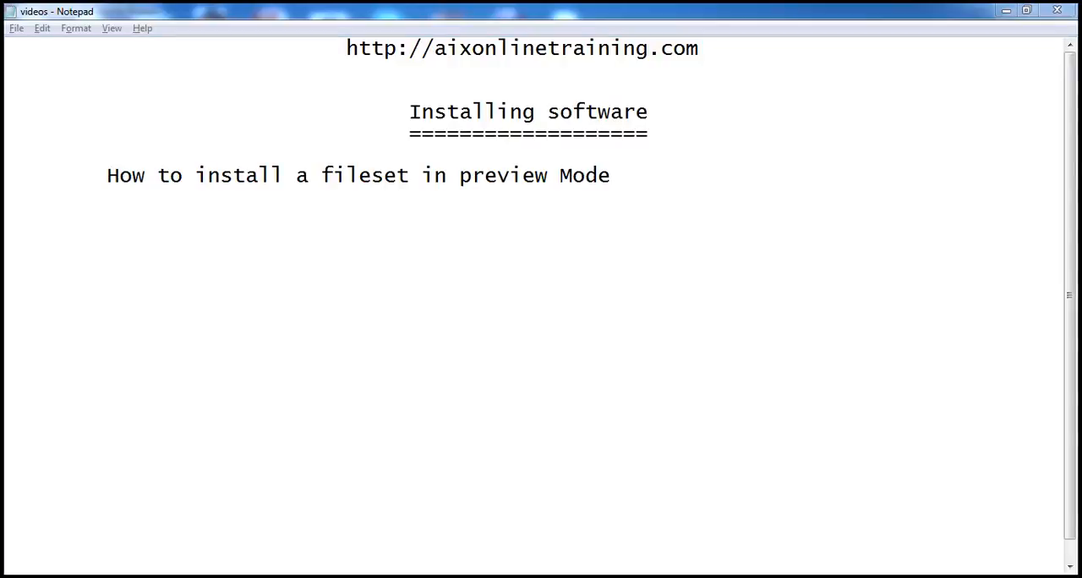
Step: Write the note on previewing the bos.sysmgt.nim.master fileset install from /dev/cd0 with disk space checks
{"action": "type", "text": "How To preview an install  fileset  bos.sysmgt.nim.master software package in /dev/cd0 directory in the committed state and to check for disk space requirements."}
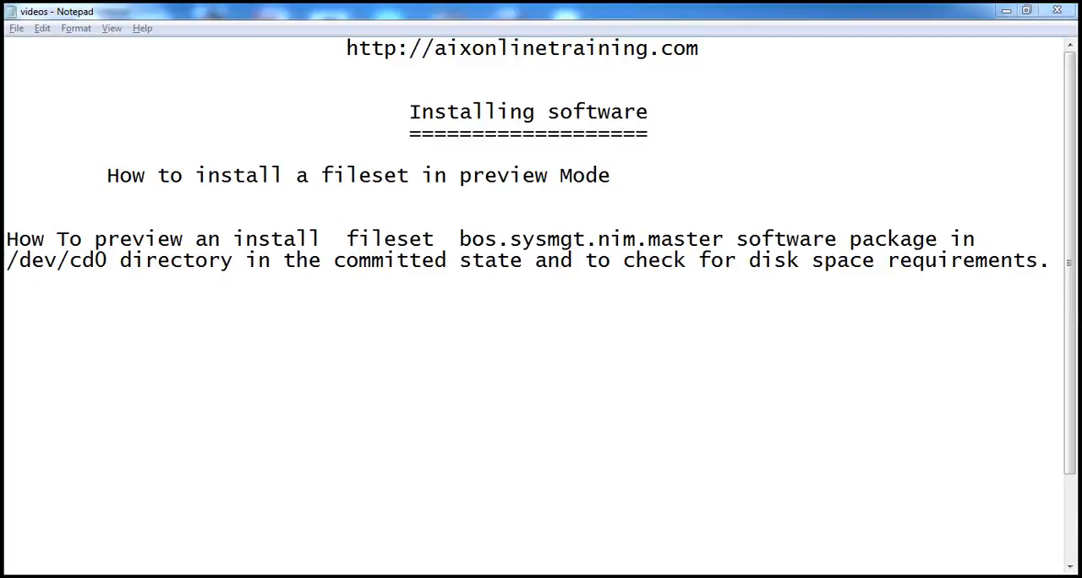
{"action": "left_click_drag", "start_coordinate": [460, 239], "coordinate": [622, 239]}
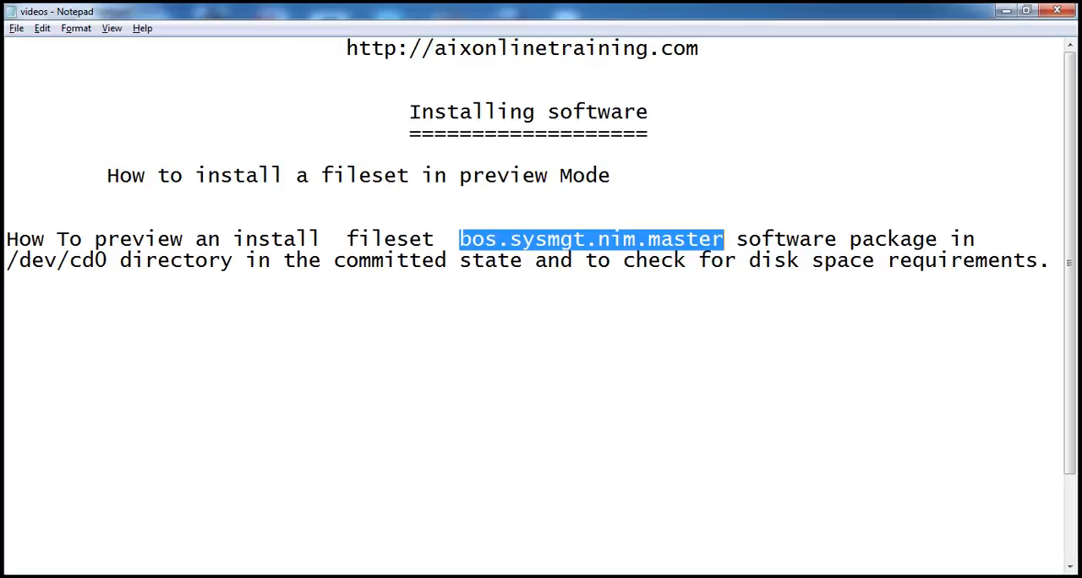
Step: Point out the fileset and /dev/cd0, then add '# installp -acpX -d /dev/cd0 bos.sysmgt.nim.master'
{"action": "double_click", "coordinate": [61, 260]}
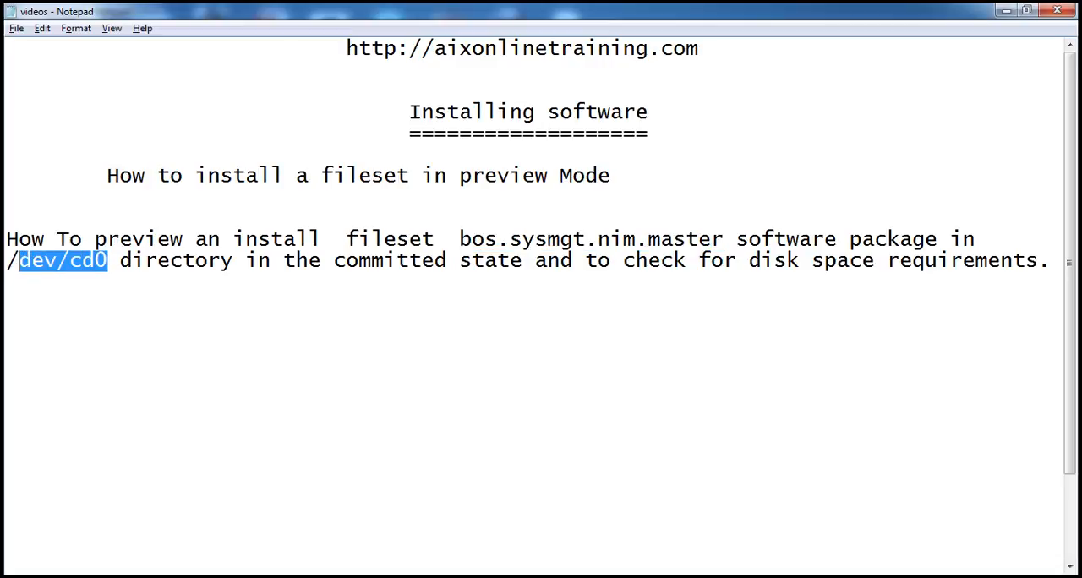
{"action": "left_click_drag", "start_coordinate": [21, 261], "coordinate": [6, 260]}
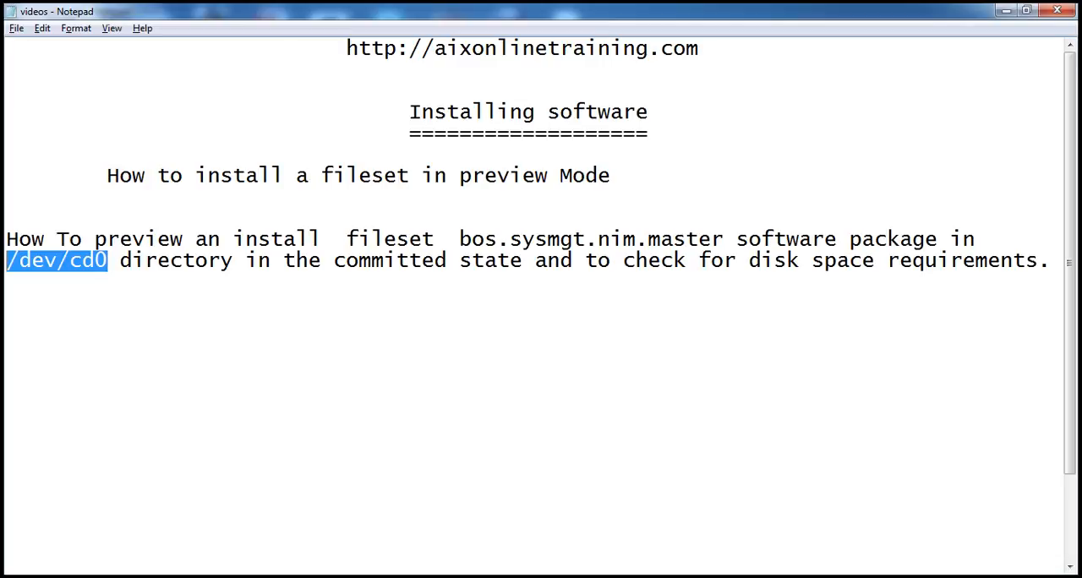
{"action": "type", "text": "# installp -acpX -d/dev/cd0  bos.sysmgt.nim.master"}
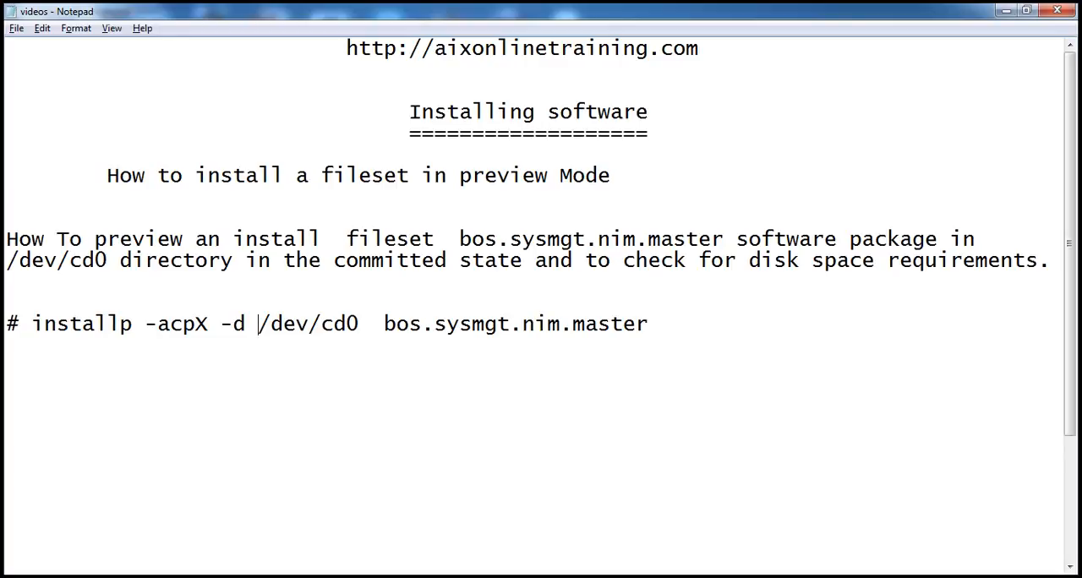
Step: Highlight the installp flag meanings (-a apply, -c commit, -p preview, -X expand filesystems, -d device)
{"action": "left_click_drag", "start_coordinate": [384, 324], "coordinate": [640, 325]}
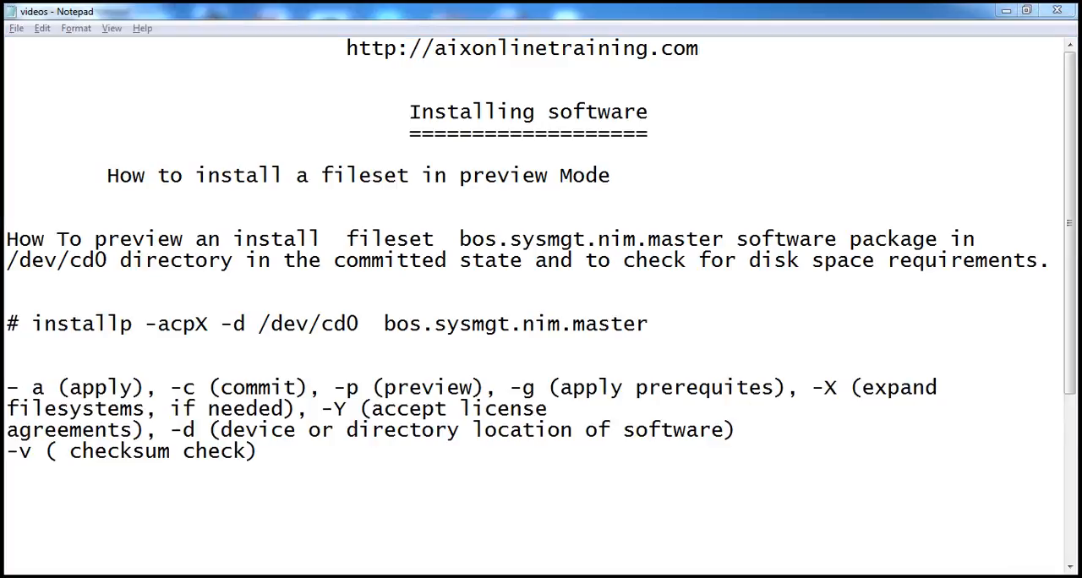
{"action": "double_click", "coordinate": [163, 325]}
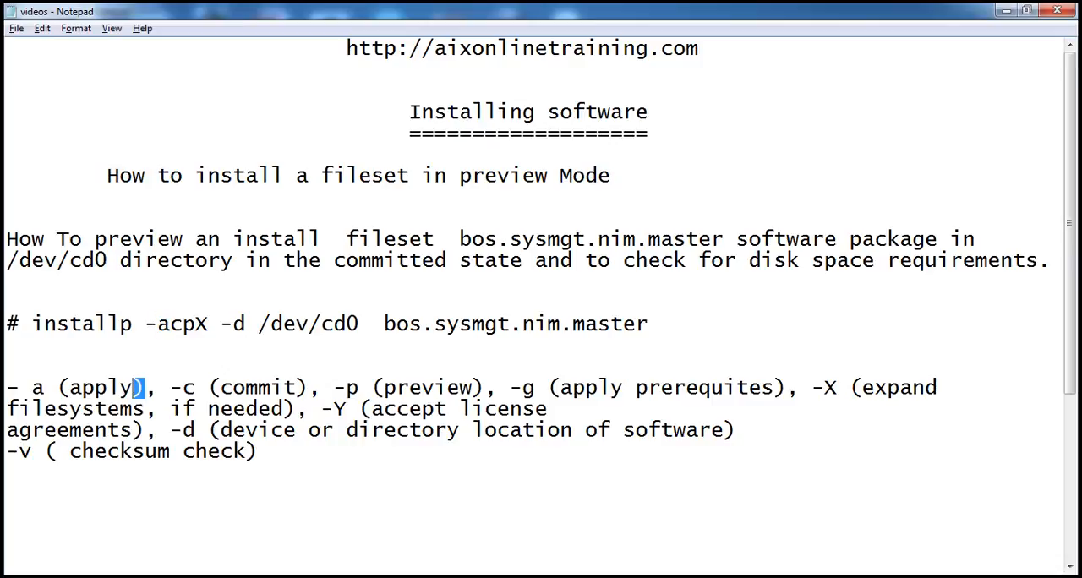
{"action": "left_click_drag", "start_coordinate": [57, 388], "coordinate": [146, 388]}
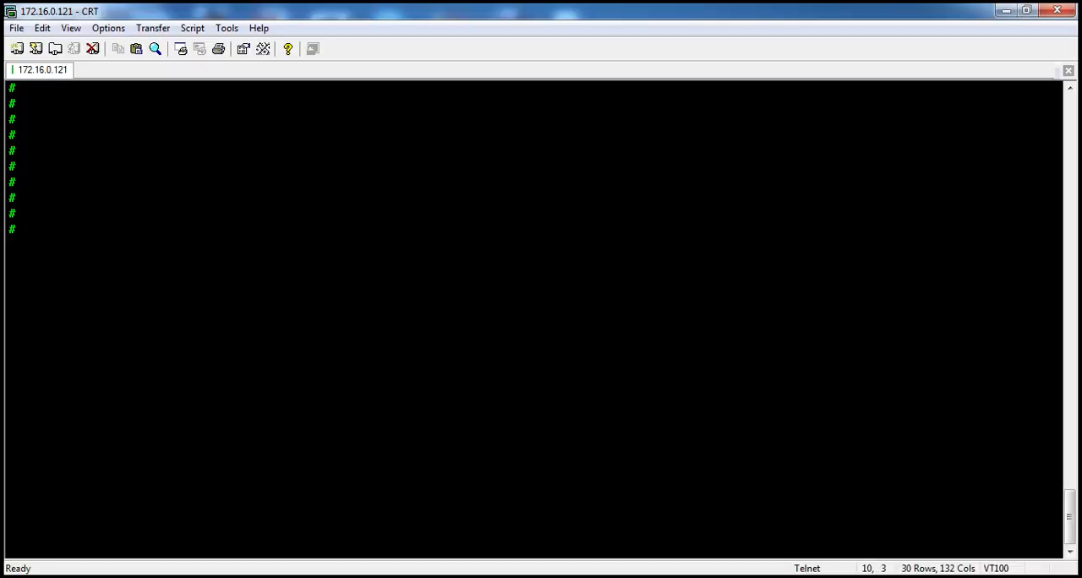
Step: Run 'installp -Ld /dev/cd0 | grep -i bos.sysmgt.nim.master' and highlight the 6.1.5.1 Master Tools entry
{"action": "type", "text": "insta"}
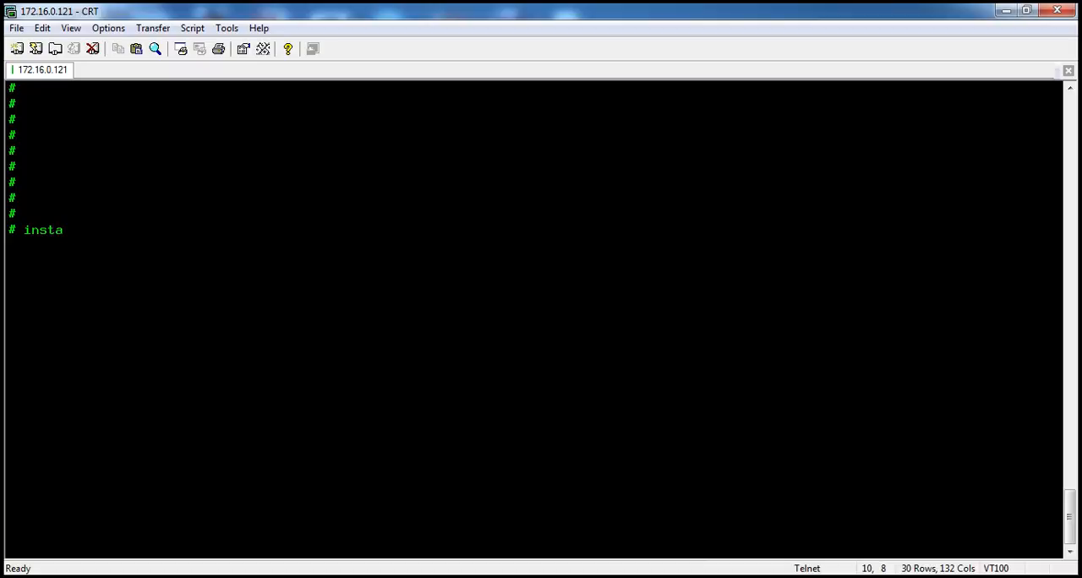
{"action": "type", "text": "llp -L"}
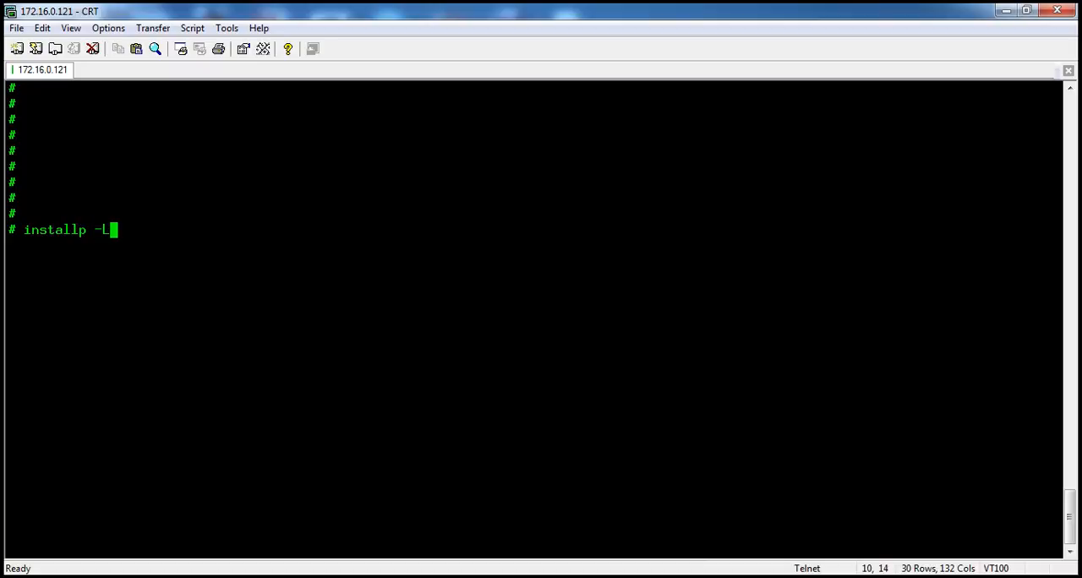
{"action": "type", "text": "d /"}
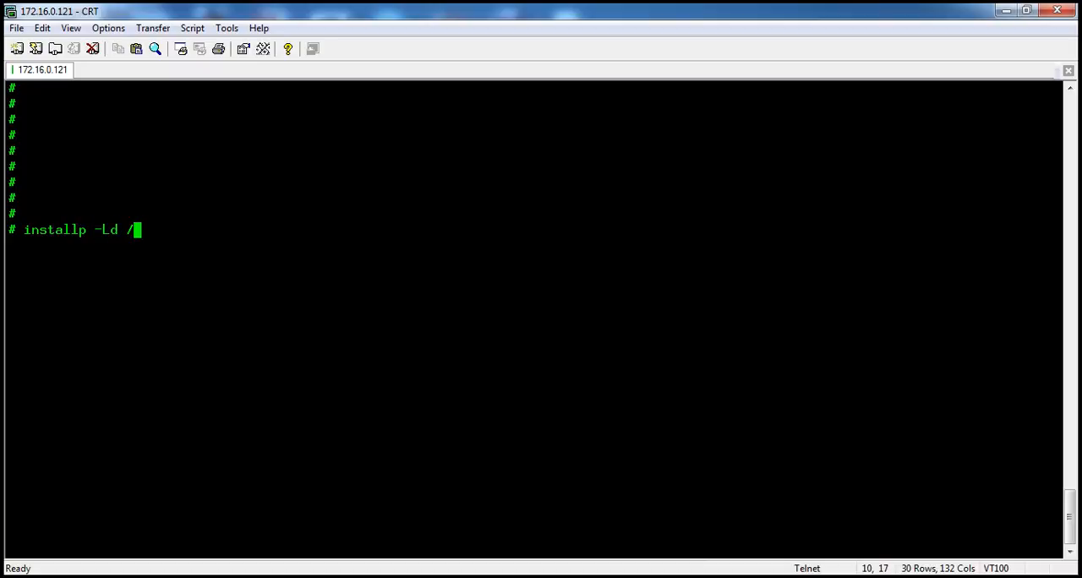
{"action": "type", "text": "dev/cd0"}
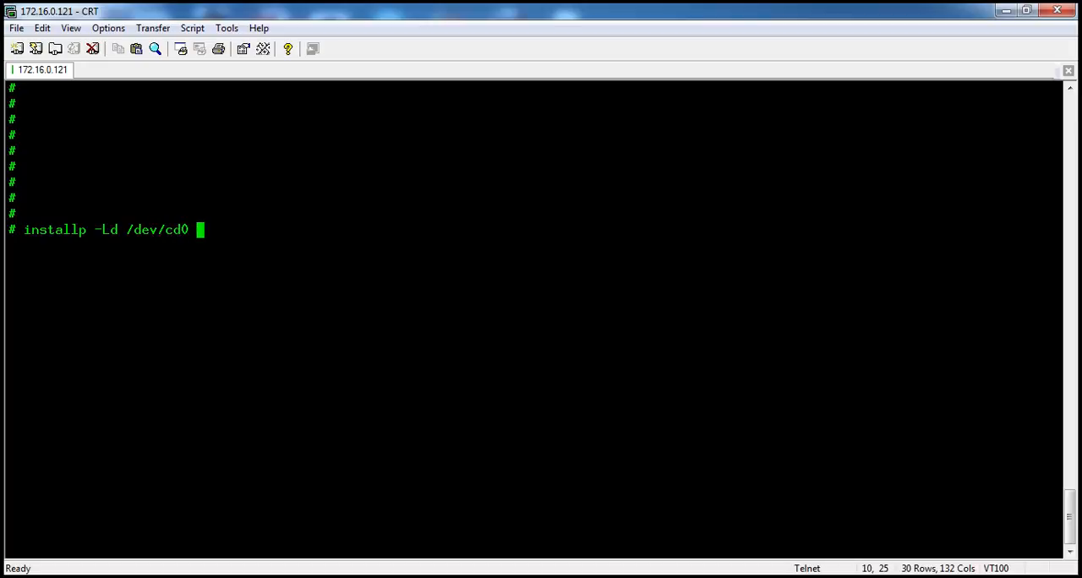
{"action": "type", "text": "| grep"}
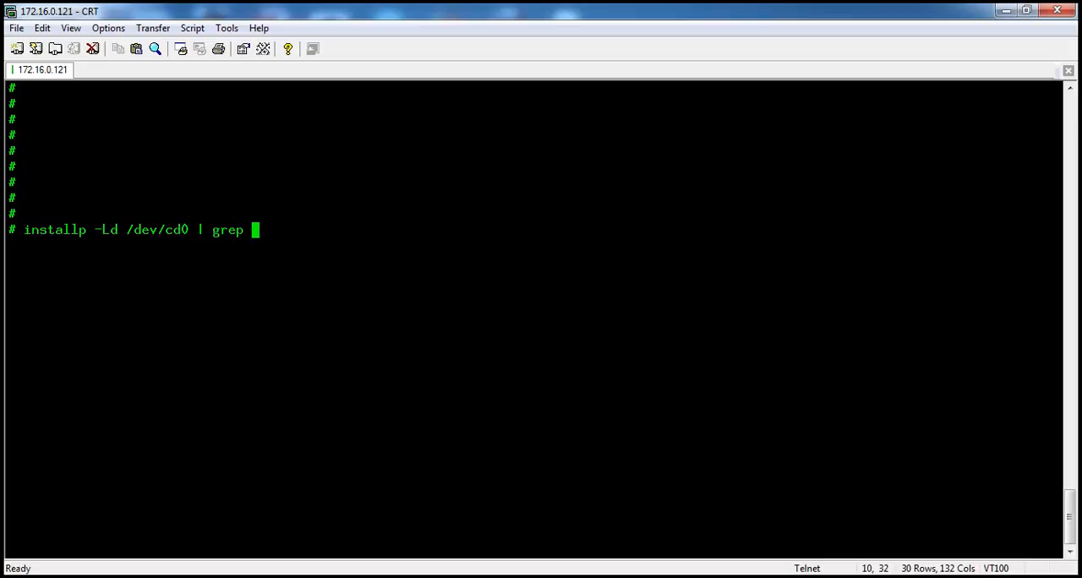
{"action": "type", "text": "g"}
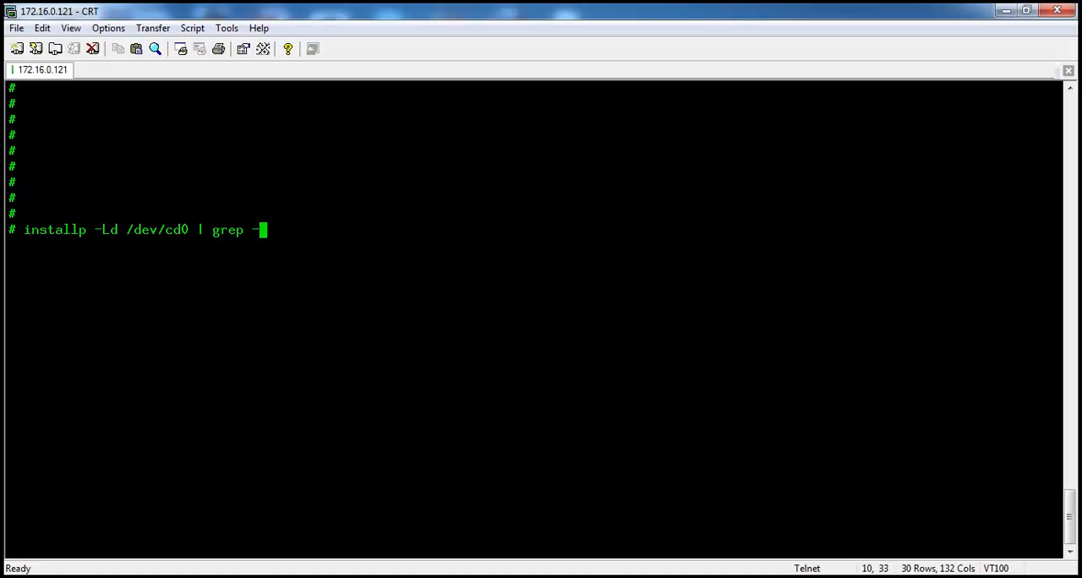
{"action": "type", "text": "i bos.sysmgt.nim.master"}
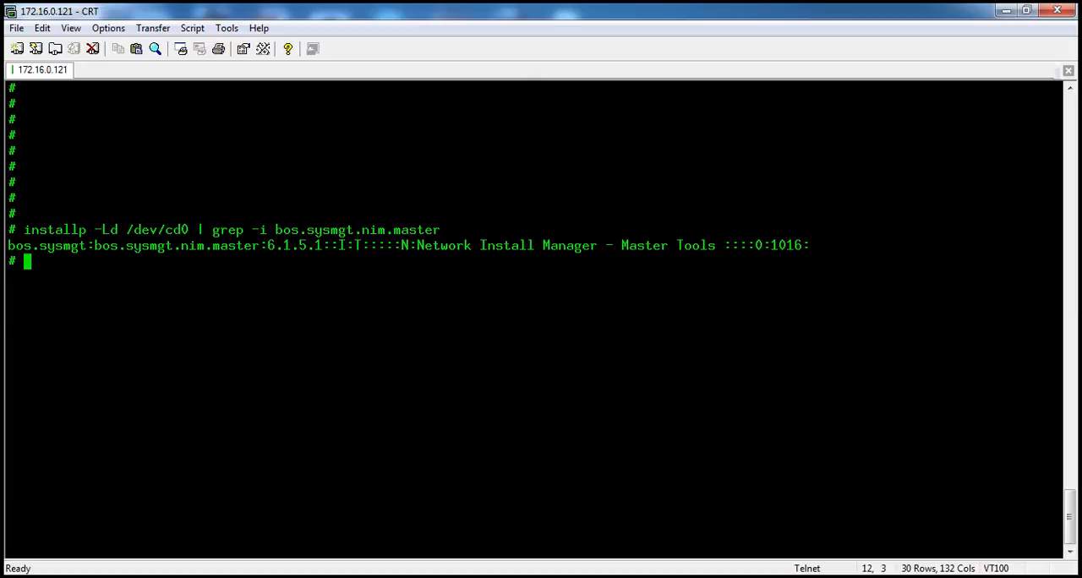
{"action": "left_click_drag", "start_coordinate": [521, 245], "coordinate": [597, 245]}
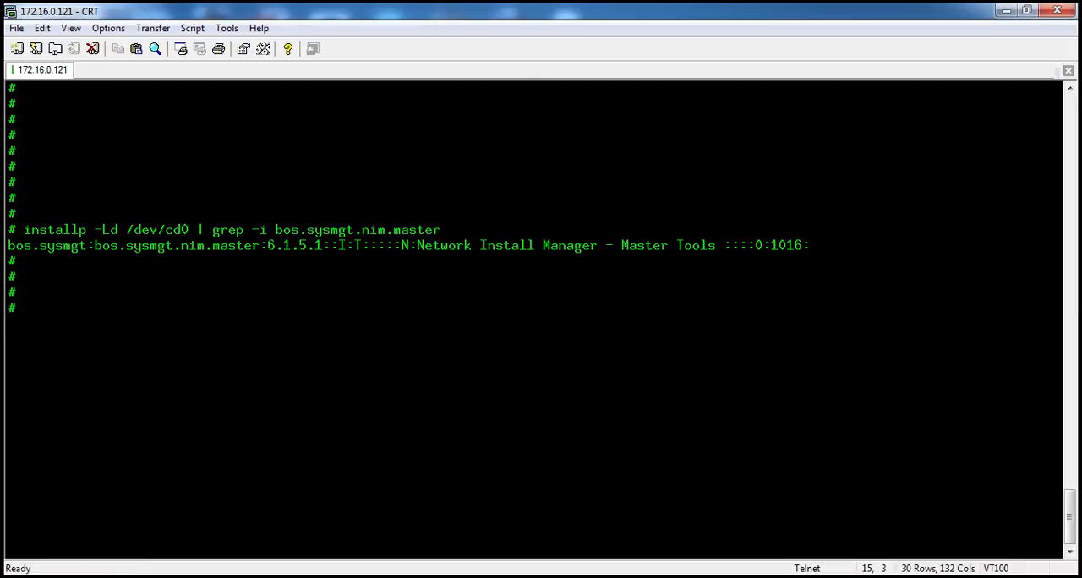
Step: Enter 'installp -acpX -d /dev/cd0' at the prompt, correcting the mistyped option
{"action": "type", "text": "instalp"}
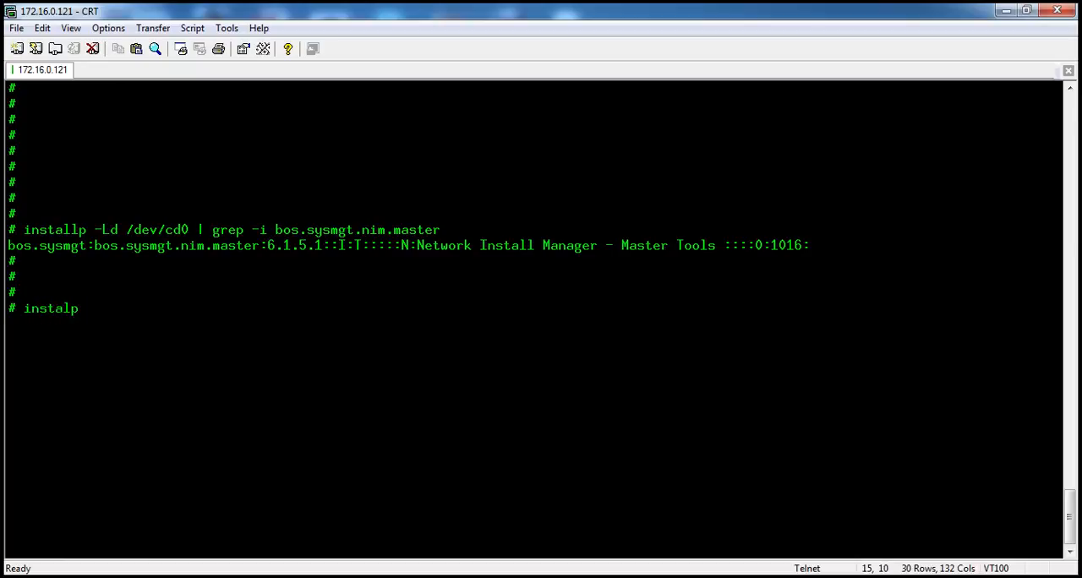
{"action": "type", "text": "lp -a"}
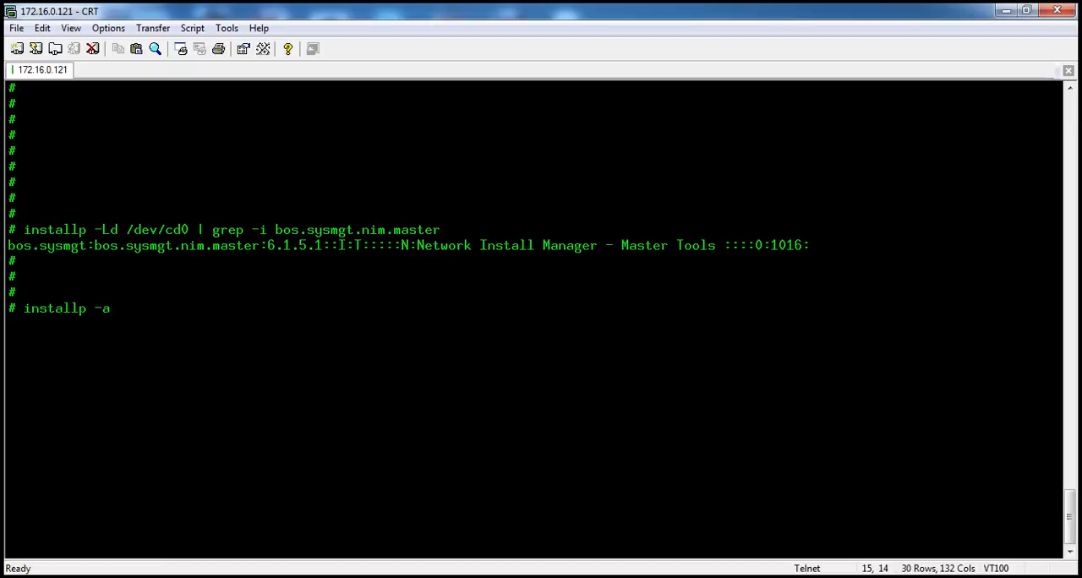
{"action": "type", "text": "cp"}
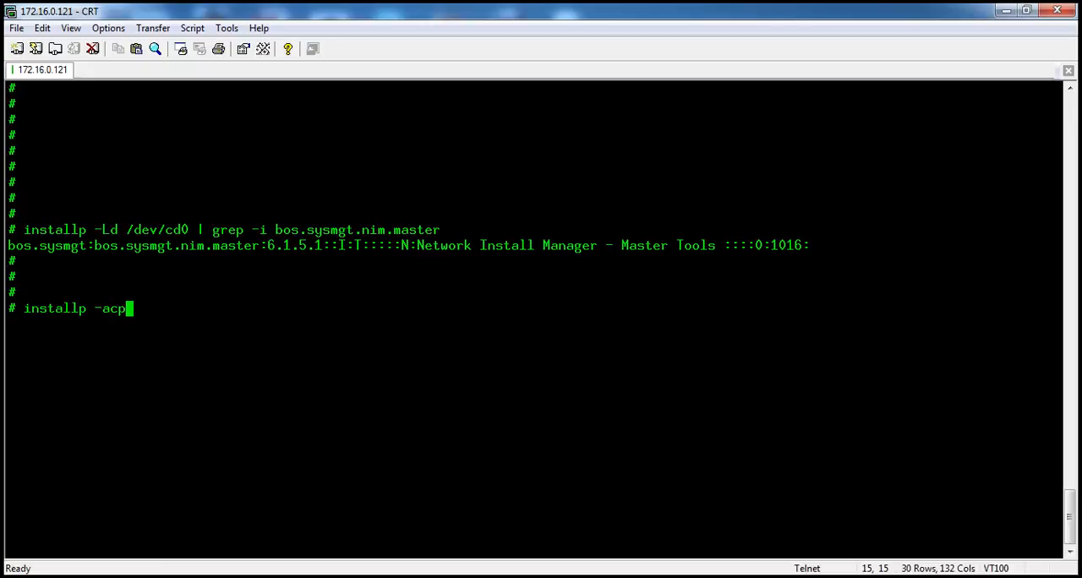
{"action": "type", "text": "X"}
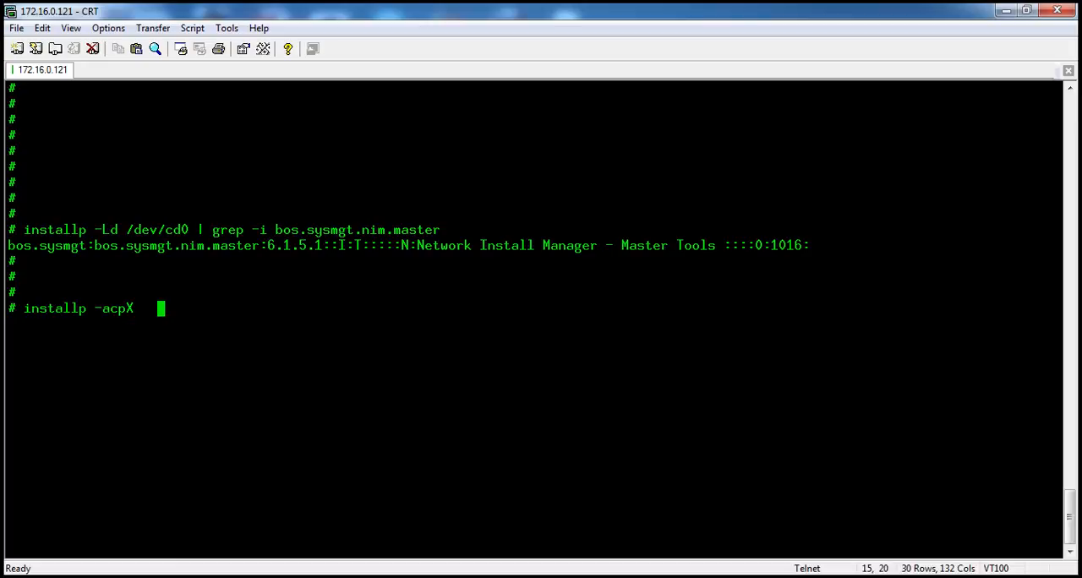
{"action": "type", "text": "-d"}
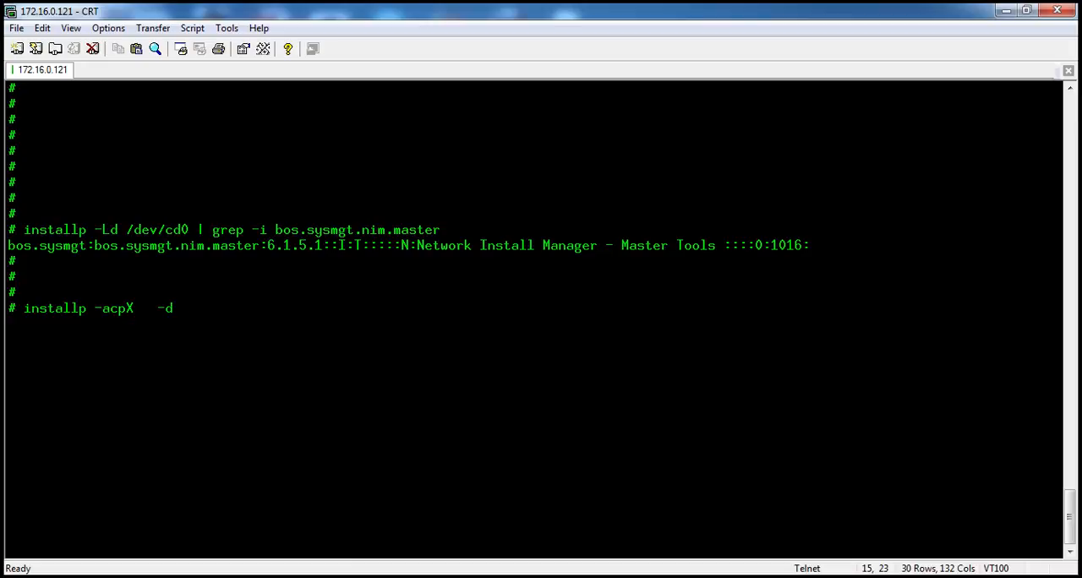
{"action": "key", "text": "BackSpace"}
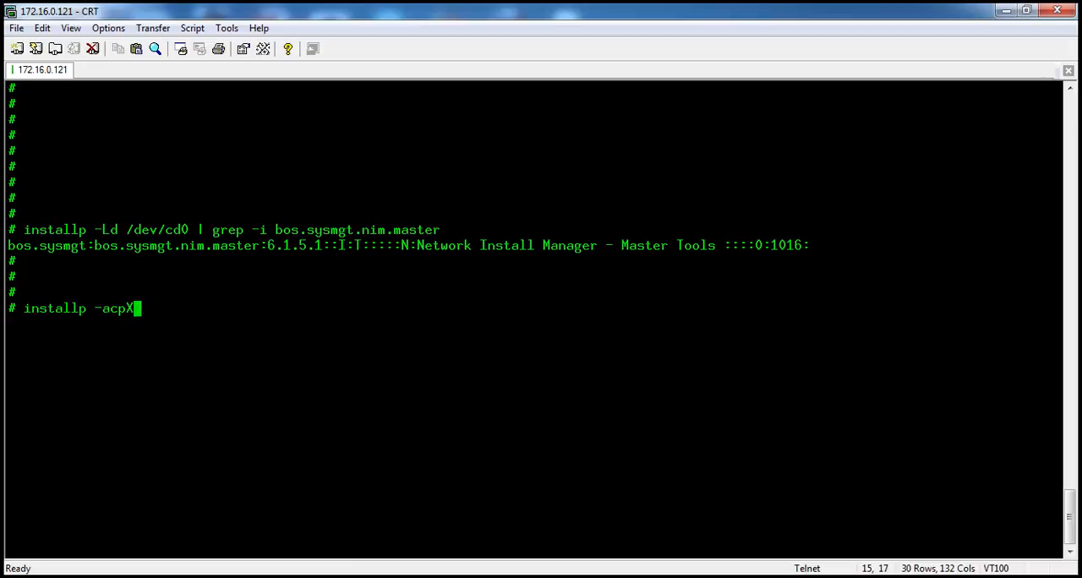
{"action": "type", "text": "-d /de"}
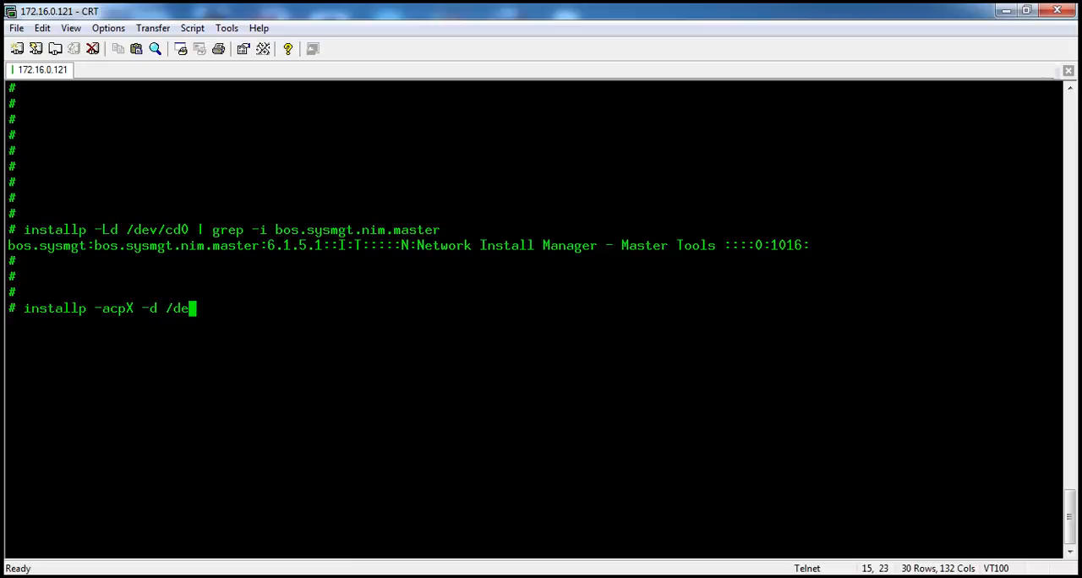
{"action": "type", "text": "v/cd0"}
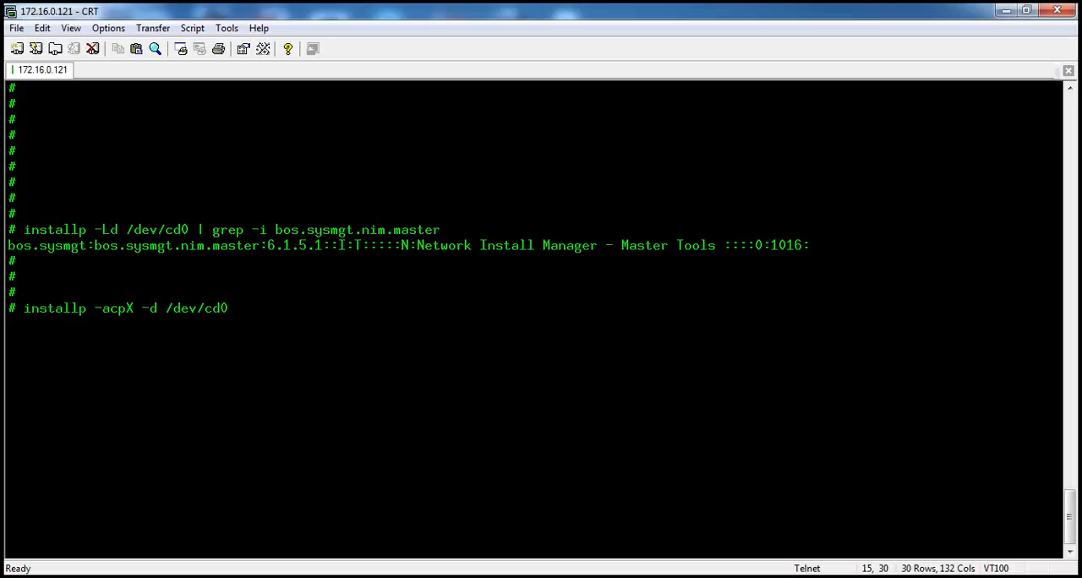
Step: Append bos.sysmgt.nim.master copied from the earlier command to complete the preview command
{"action": "left_click_drag", "start_coordinate": [301, 230], "coordinate": [440, 230]}
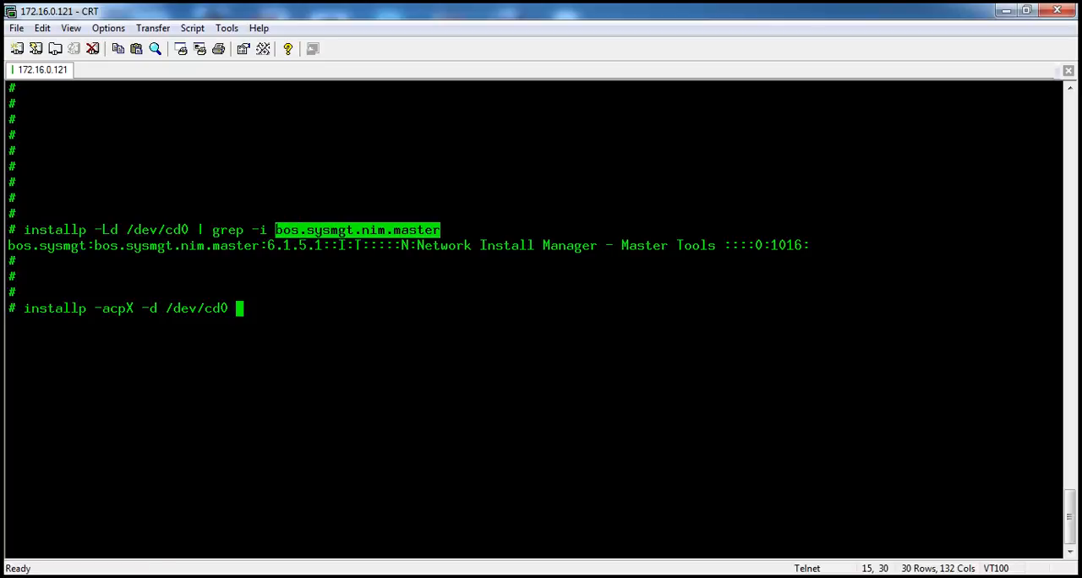
{"action": "type", "text": "bos.sysmgt.nim.master"}
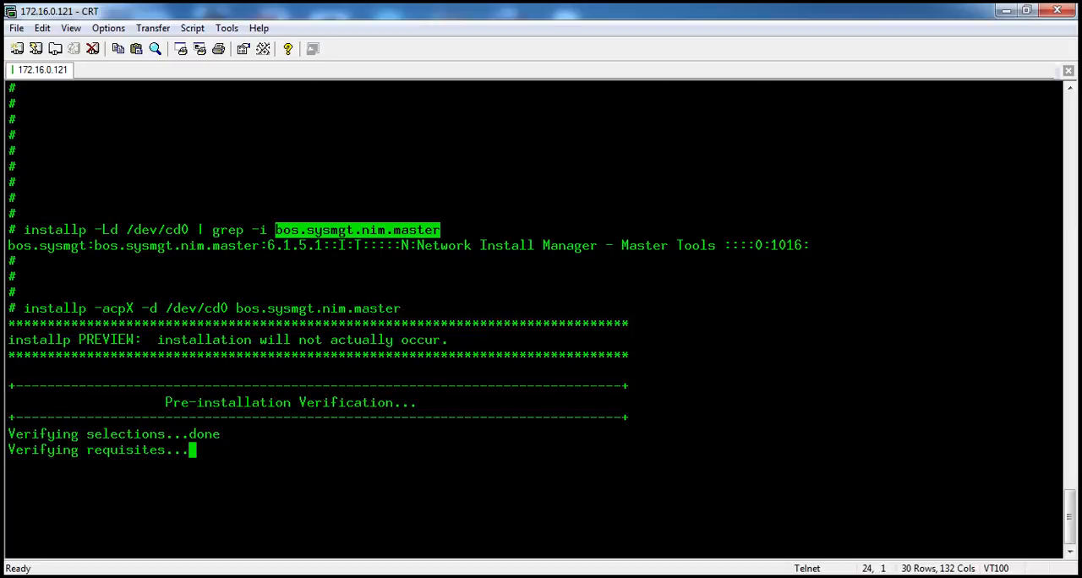
Step: Scroll through the SUCCESSES and FILESET STATISTICS showing bos.sysmgt.nim.master 6.1.5.1 passed verification
{"action": "scroll", "scroll_direction": "down", "scroll_amount": 3}
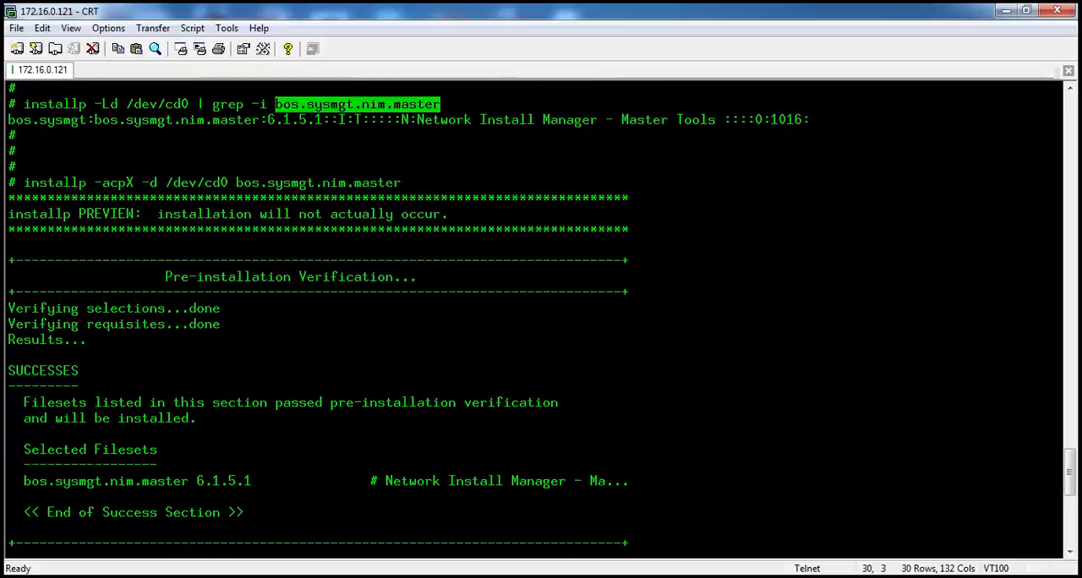
{"action": "scroll", "scroll_direction": "down", "scroll_amount": 3}
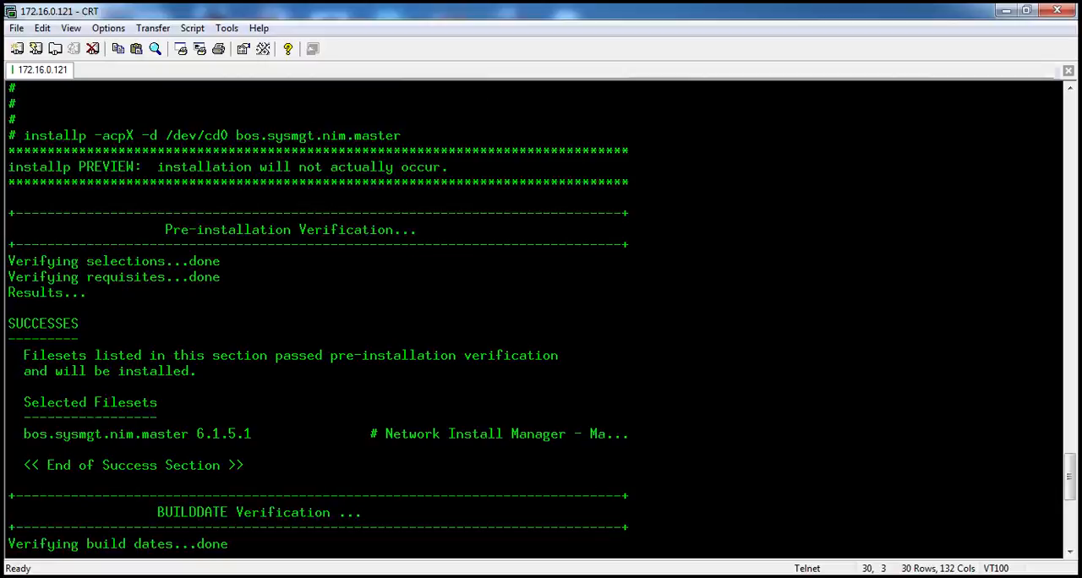
{"action": "scroll", "scroll_direction": "down", "scroll_amount": 3}
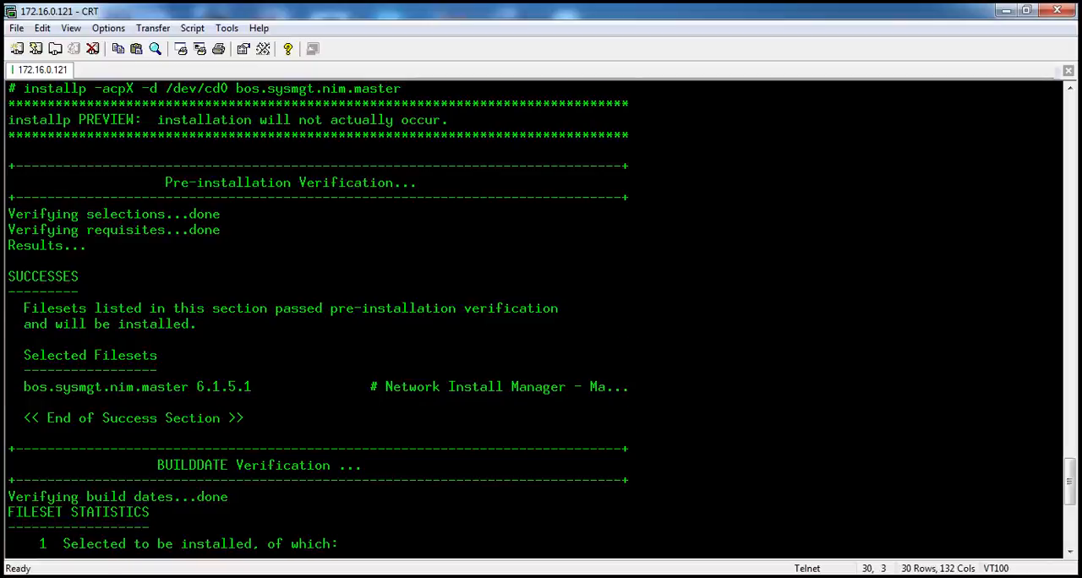
{"action": "scroll", "scroll_direction": "down", "scroll_amount": 3}
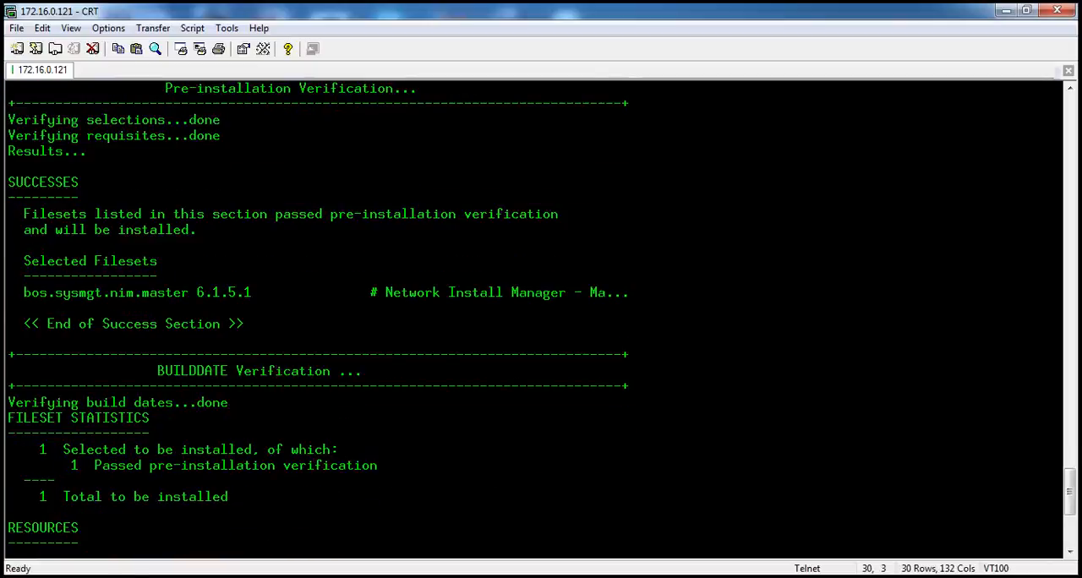